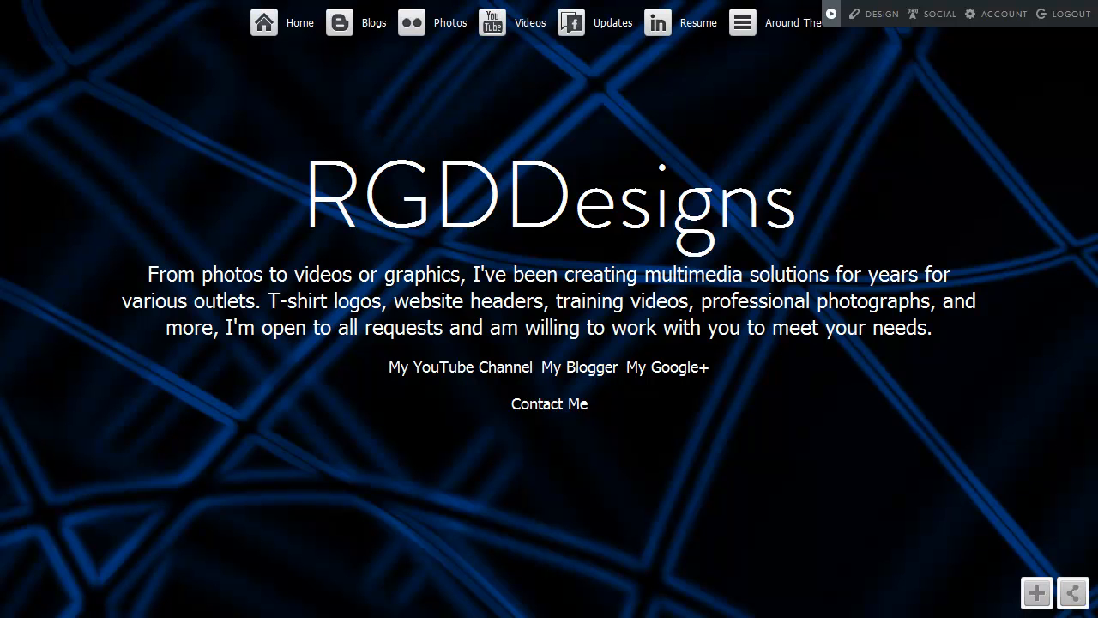
pyautogui.moveTo(755, 404)
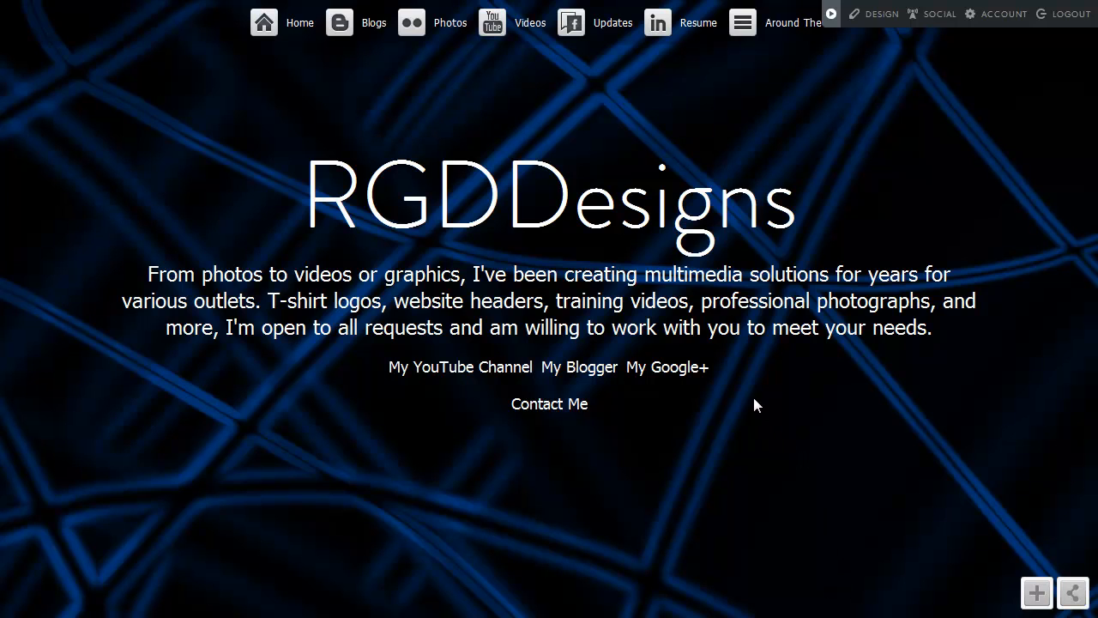
pyautogui.moveTo(757, 367)
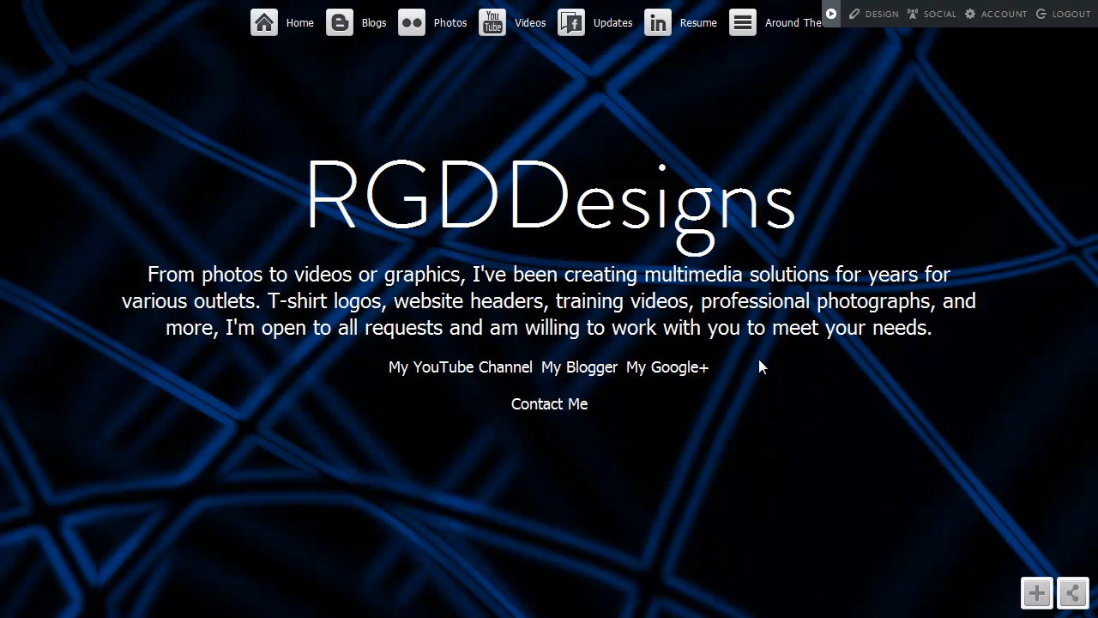
pyautogui.moveTo(763, 364)
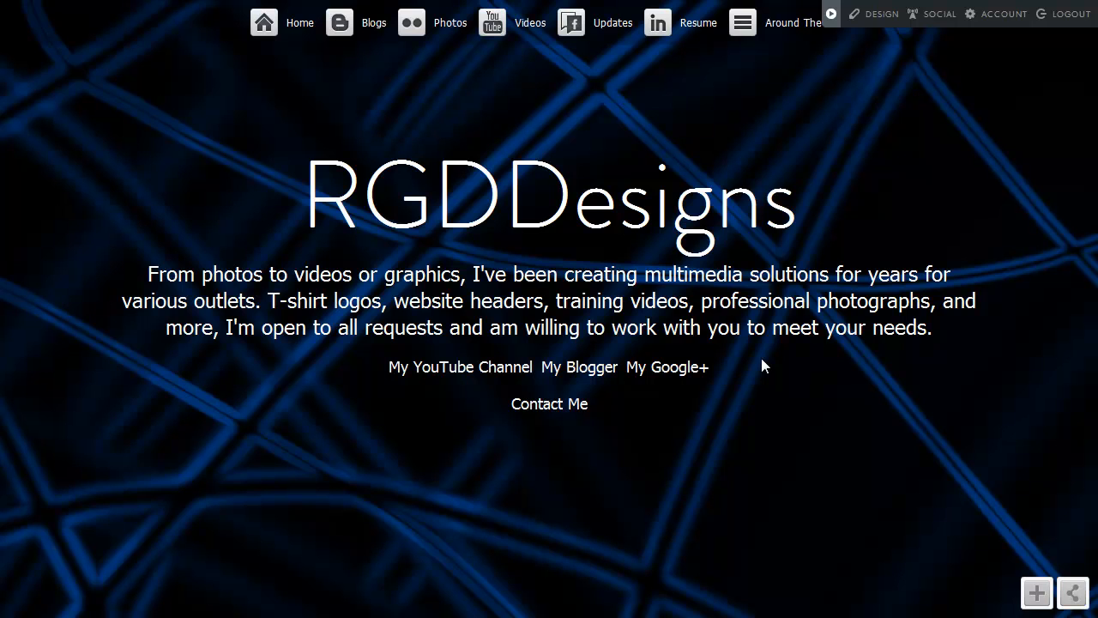
pyautogui.moveTo(768, 357)
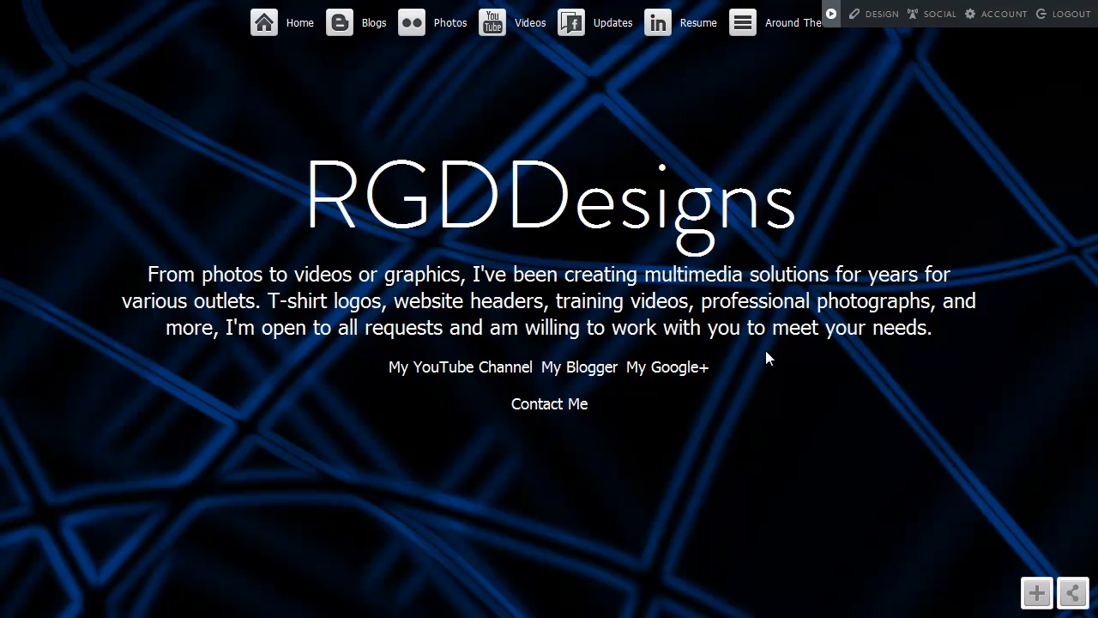
pyautogui.moveTo(770, 356)
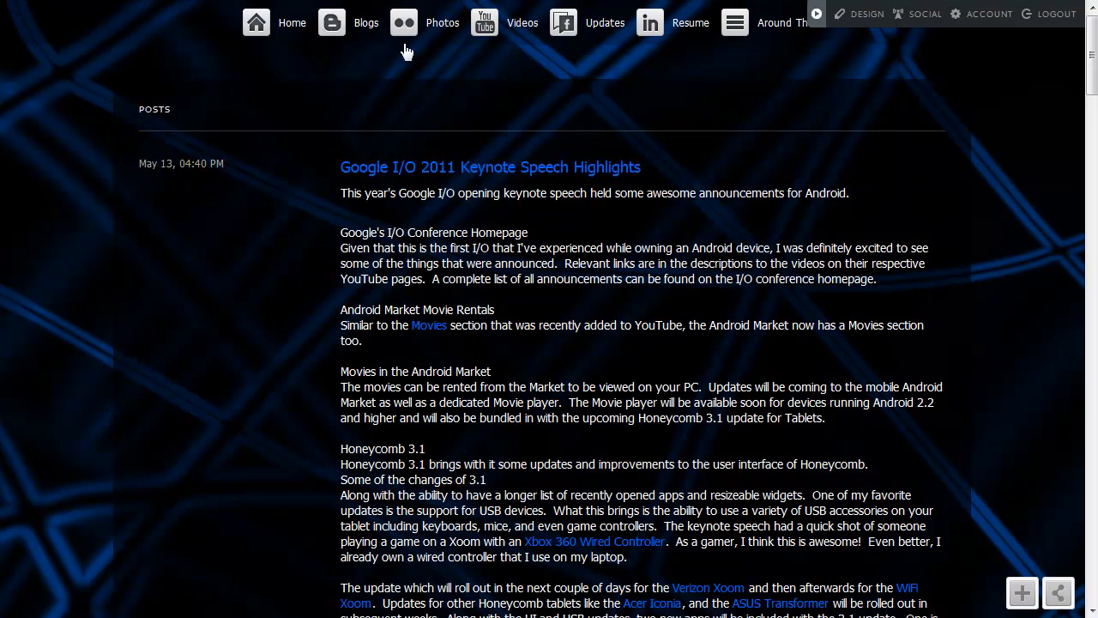
# Step: Browse the site's Photos gallery of Android homescreens, then its Videos section
pyautogui.click(443, 22)
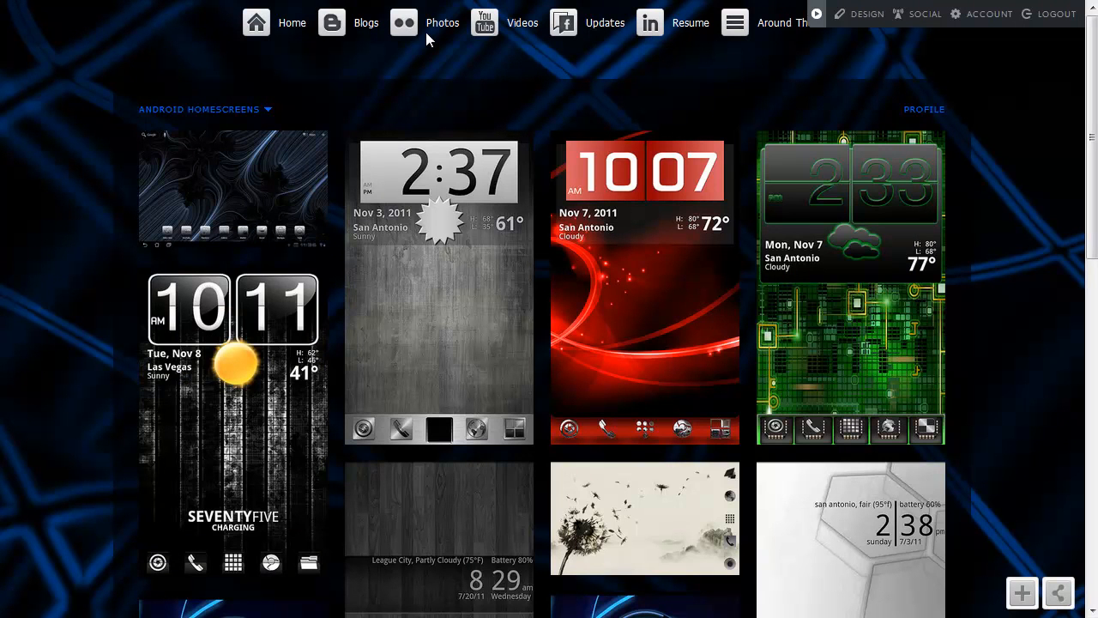
pyautogui.moveTo(521, 32)
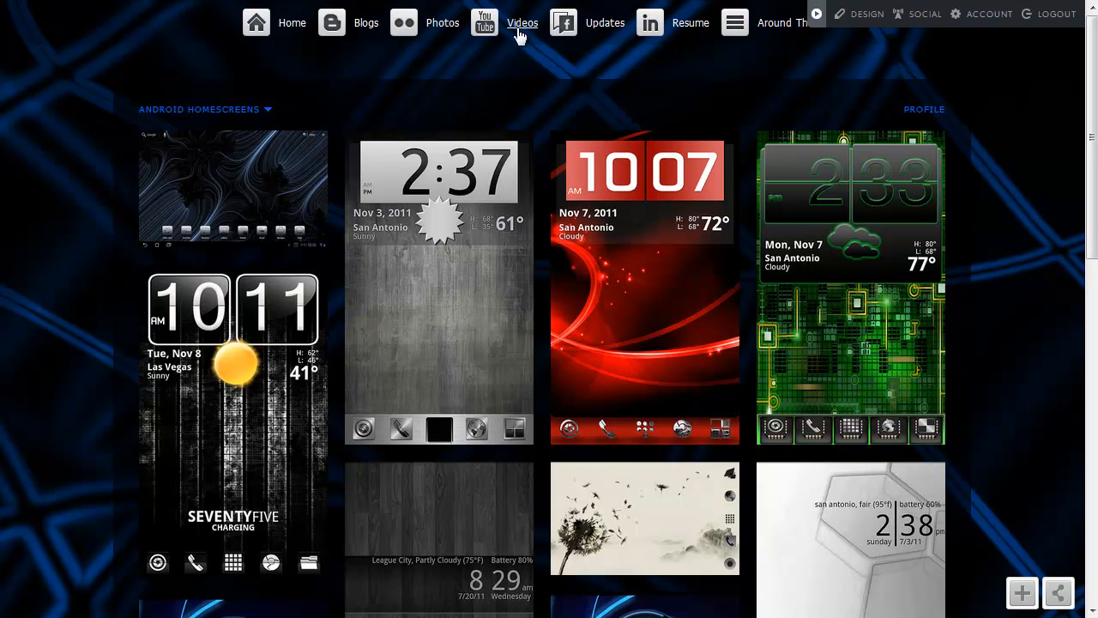
pyautogui.click(605, 23)
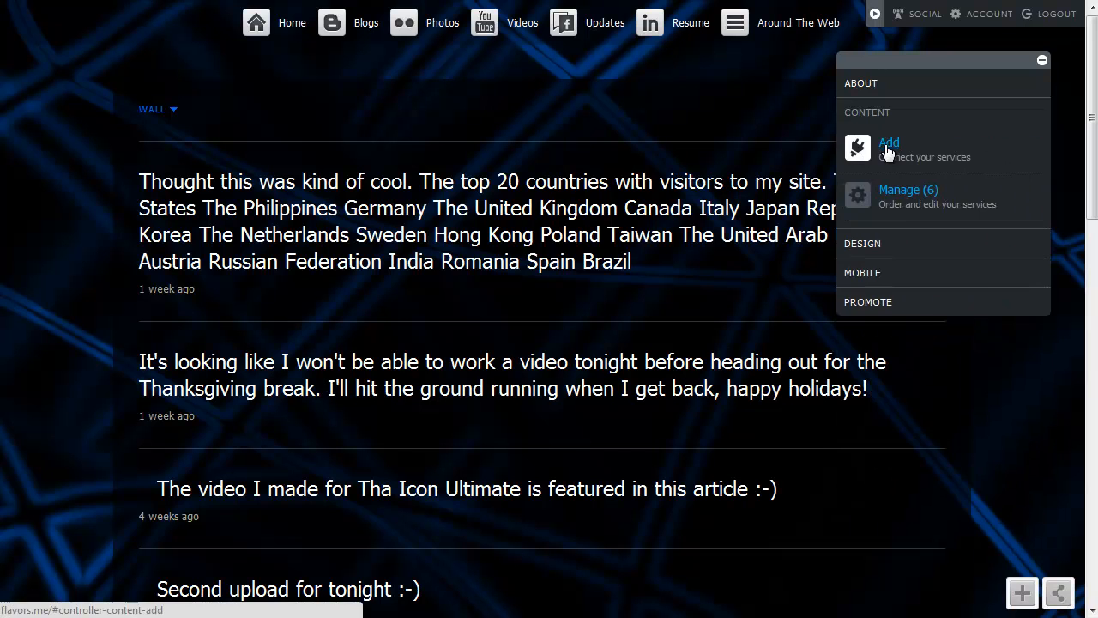
# Step: From Content > Add, scroll the services list and choose RSS to connect
pyautogui.click(888, 142)
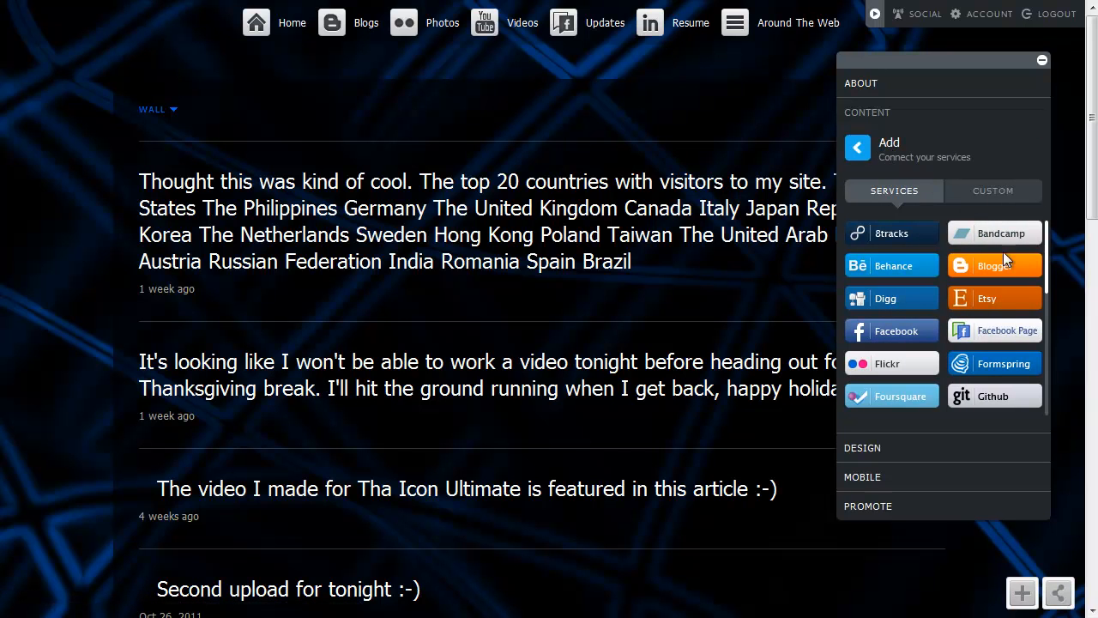
pyautogui.scroll(-3)
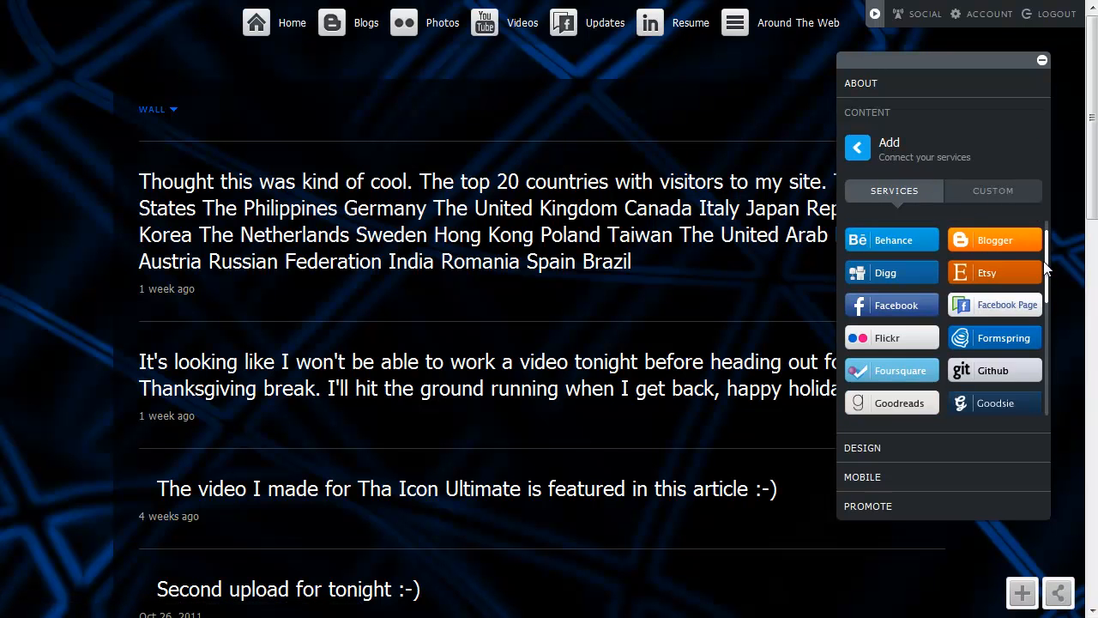
pyautogui.scroll(-3)
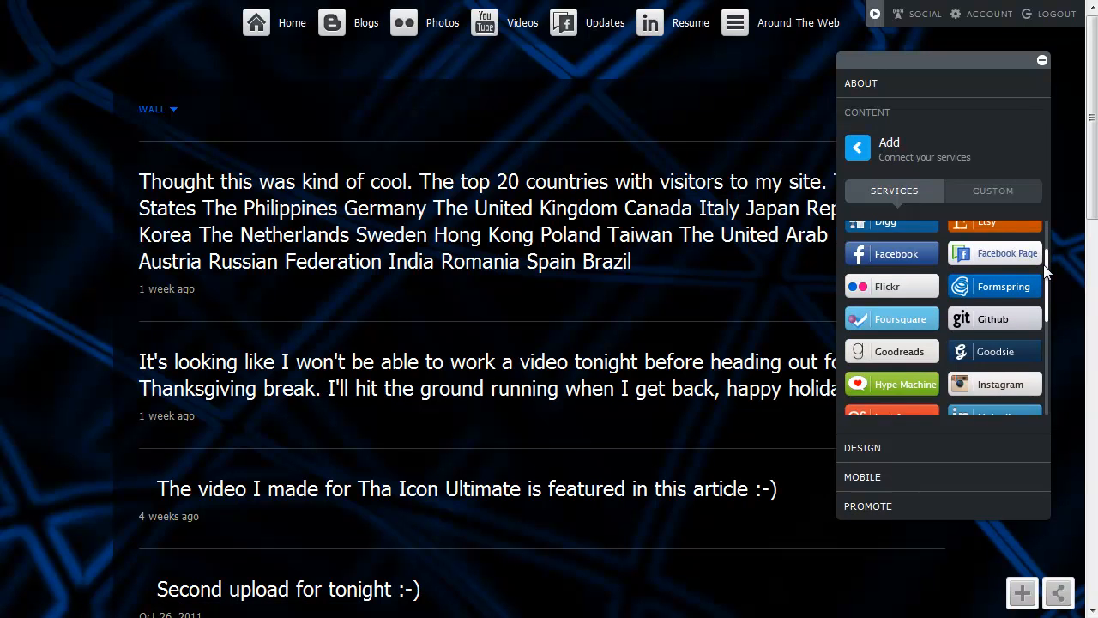
pyautogui.scroll(-3)
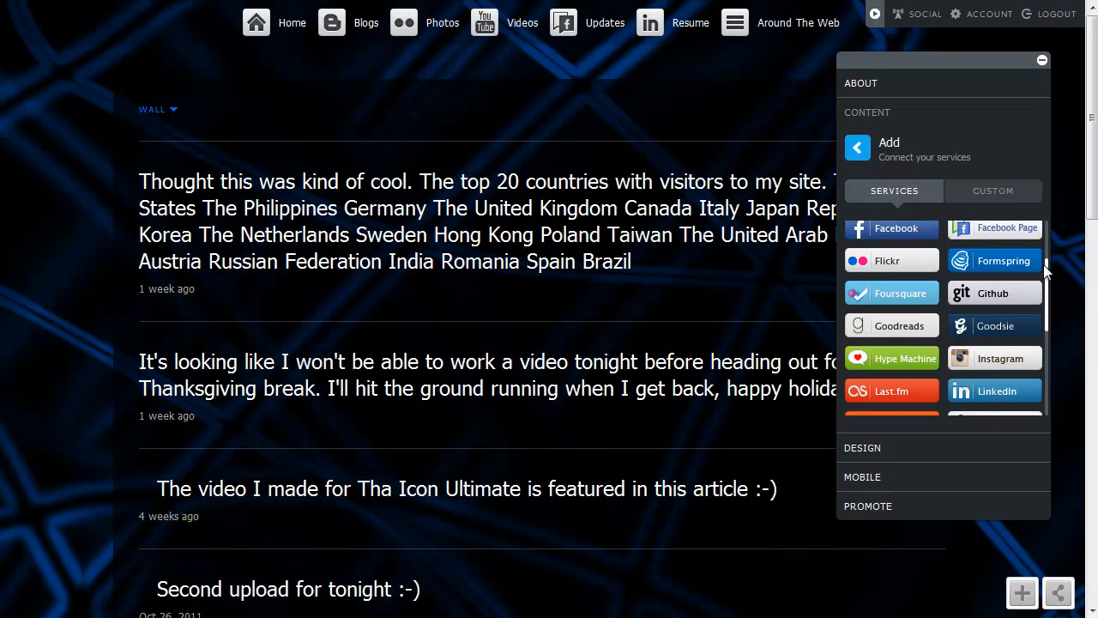
pyautogui.moveTo(1044, 320)
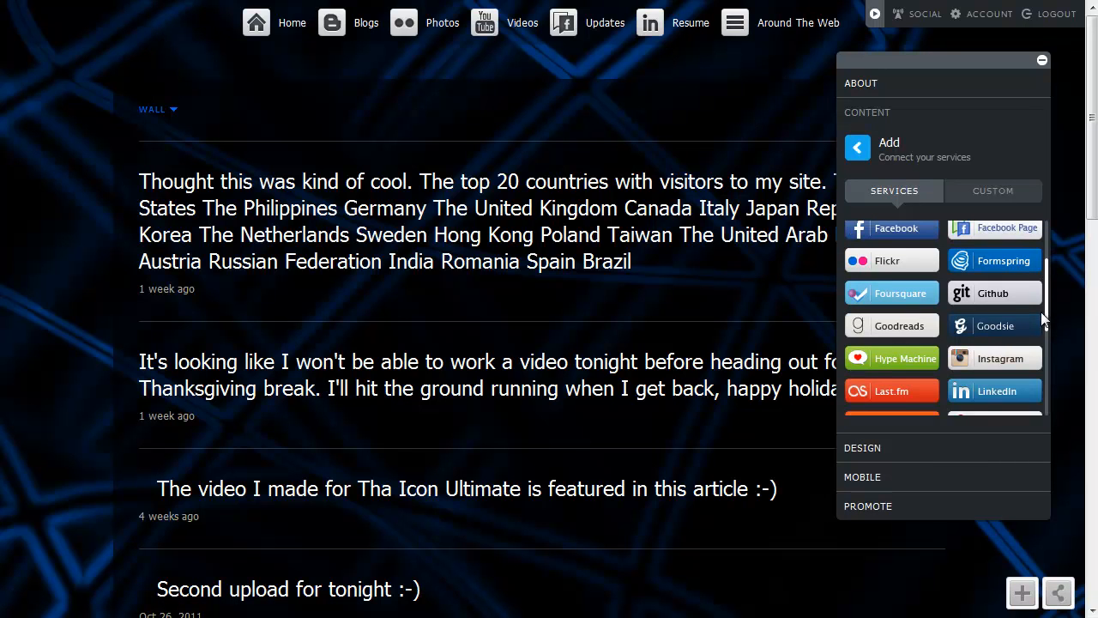
pyautogui.scroll(-3)
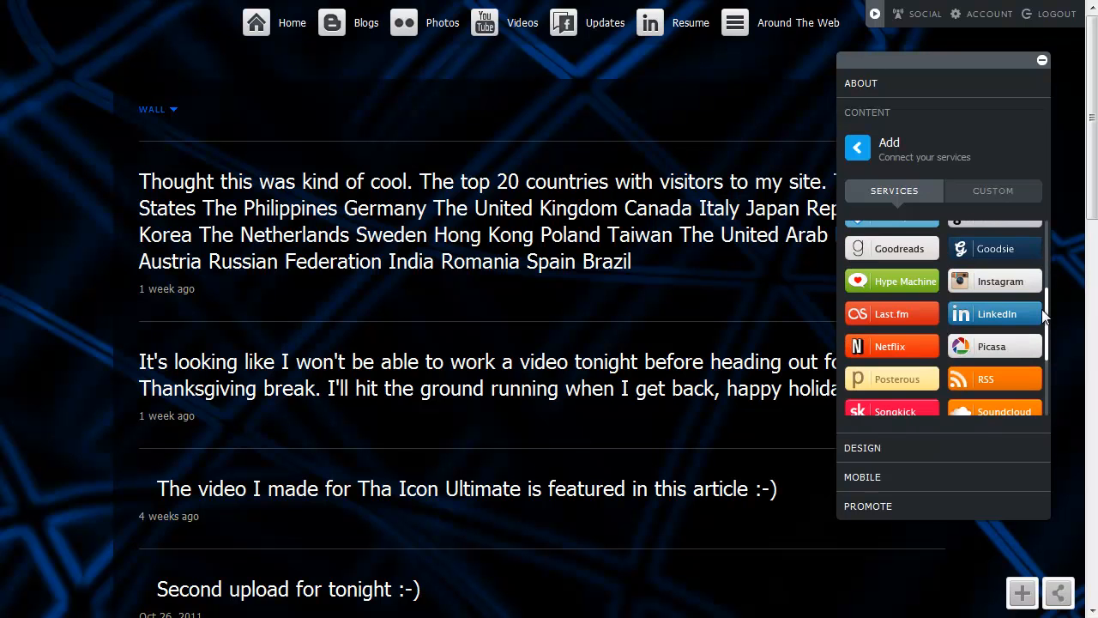
pyautogui.scroll(-3)
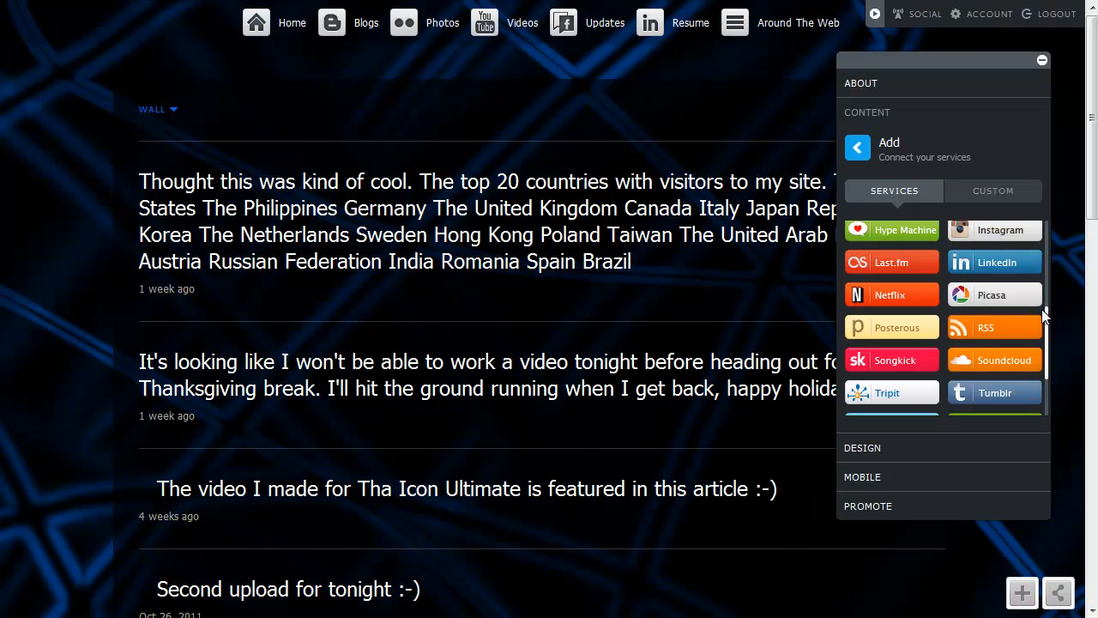
pyautogui.scroll(-3)
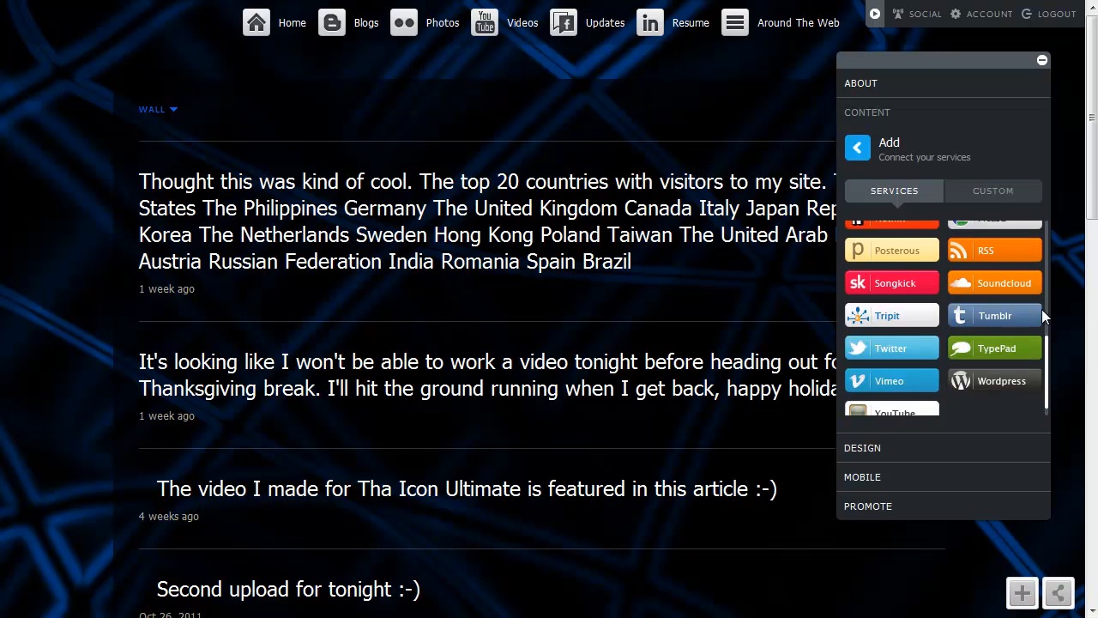
pyautogui.scroll(-3)
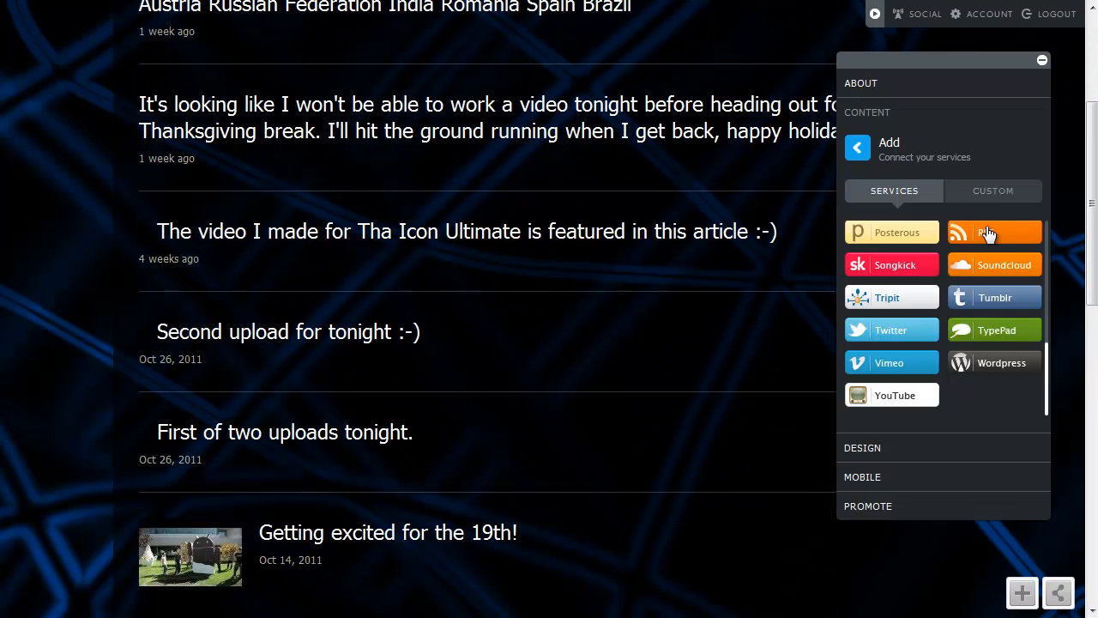
pyautogui.moveTo(1093, 36)
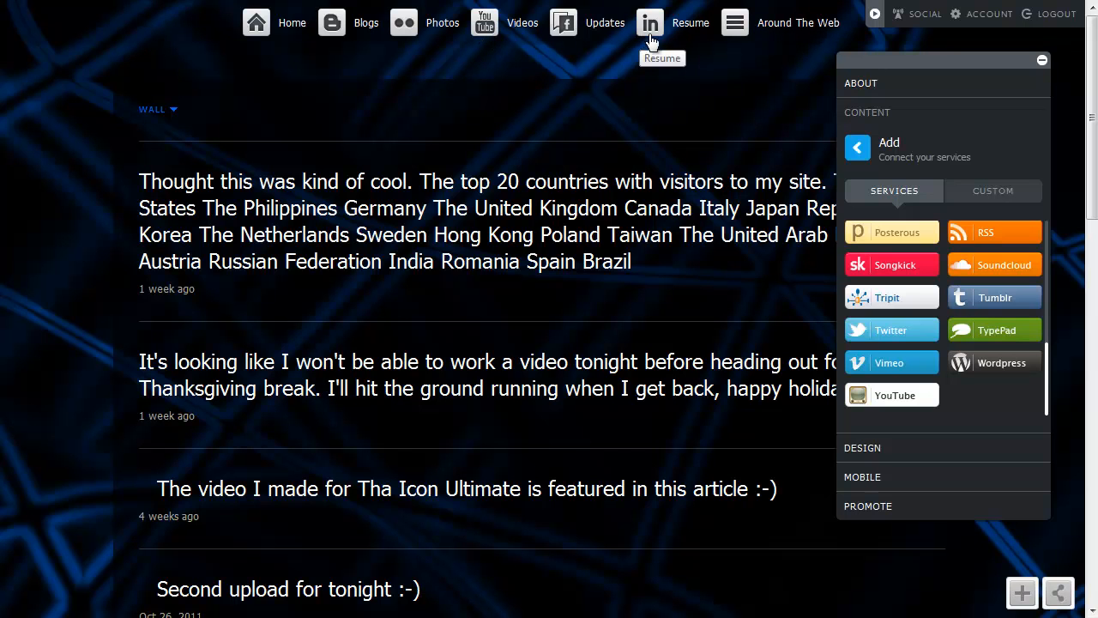
pyautogui.moveTo(804, 41)
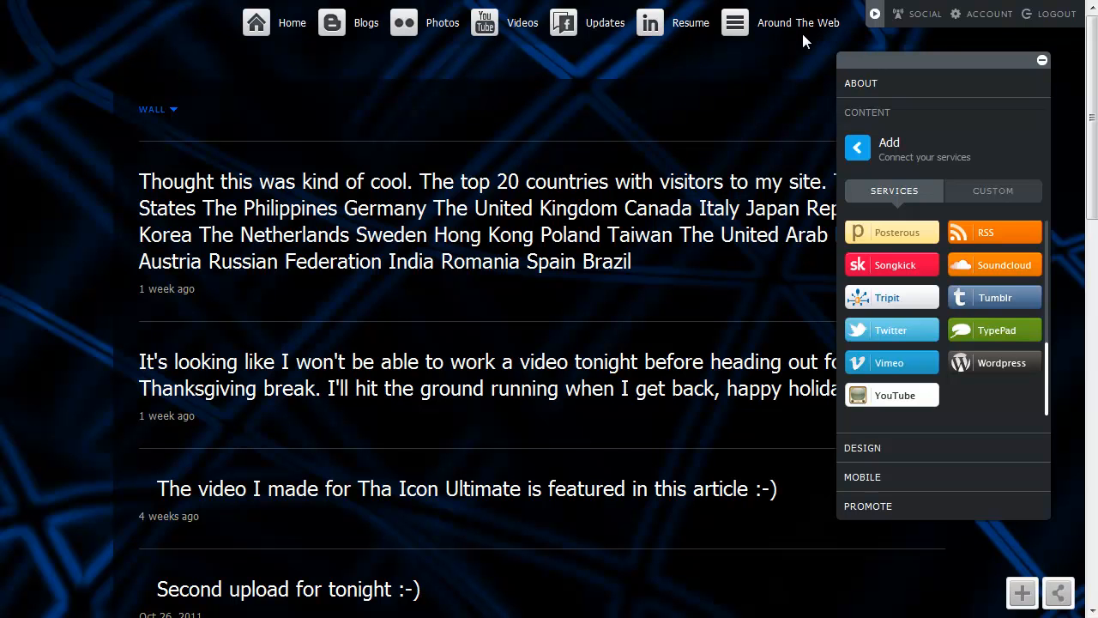
pyautogui.moveTo(785, 38)
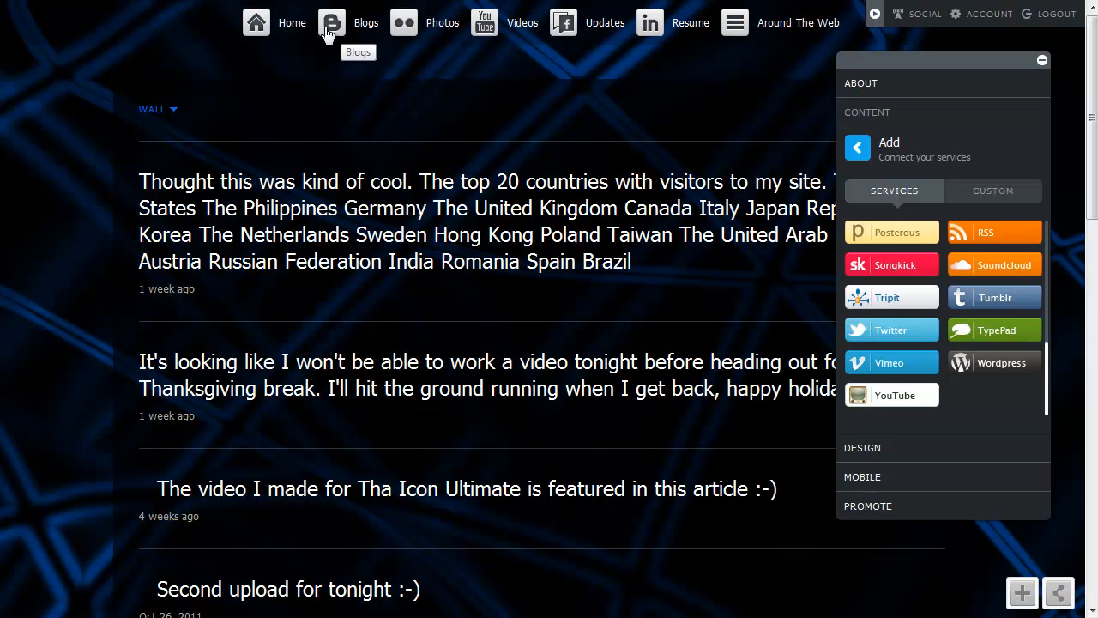
pyautogui.moveTo(546, 34)
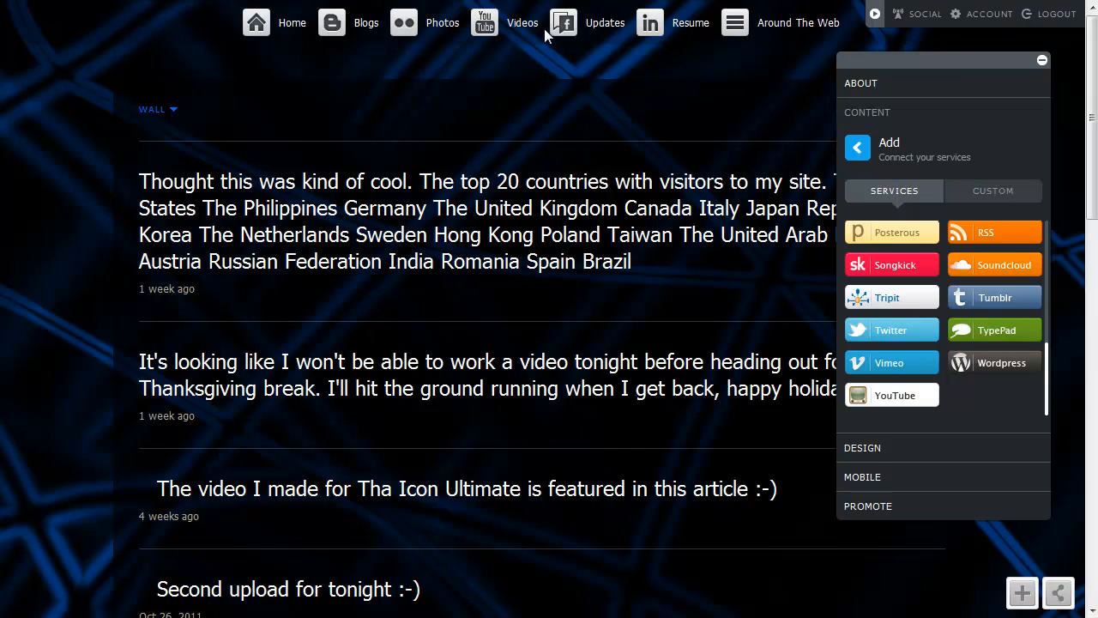
pyautogui.moveTo(485, 23)
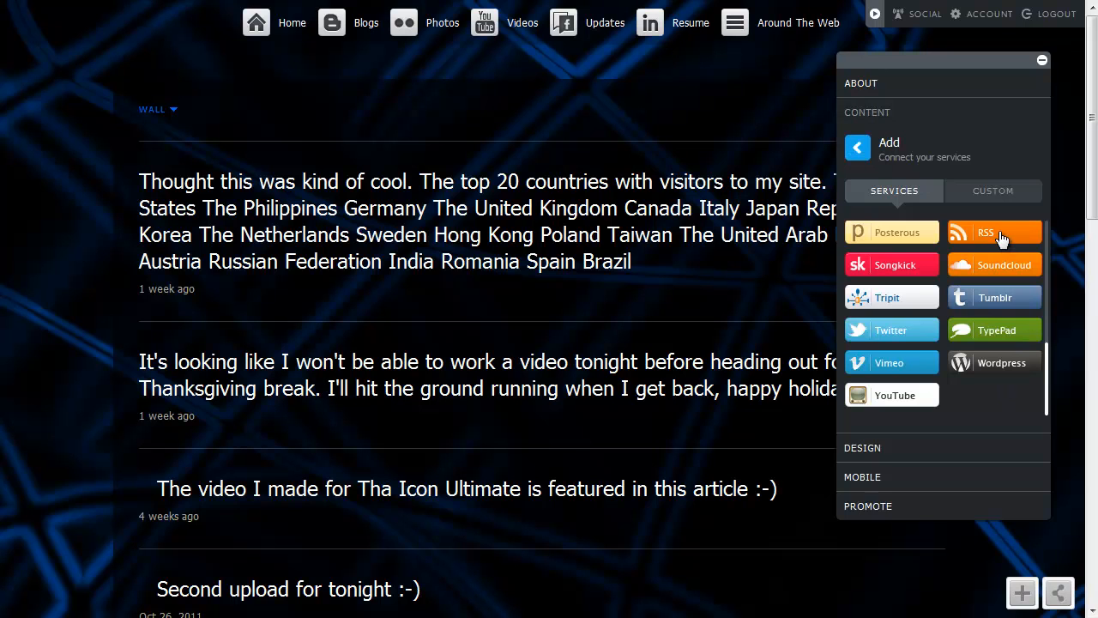
pyautogui.click(994, 232)
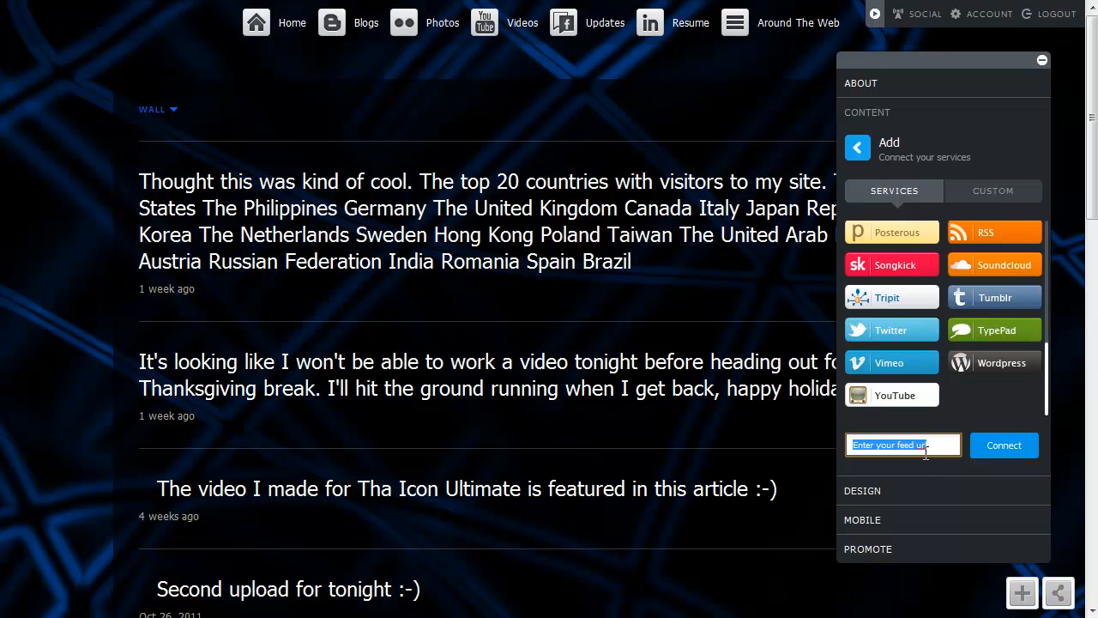
# Step: Enter The Verge feed address heverge.com/rss/index.xml and connect it as a new section
pyautogui.write('heverge.com/rss/index.xml')
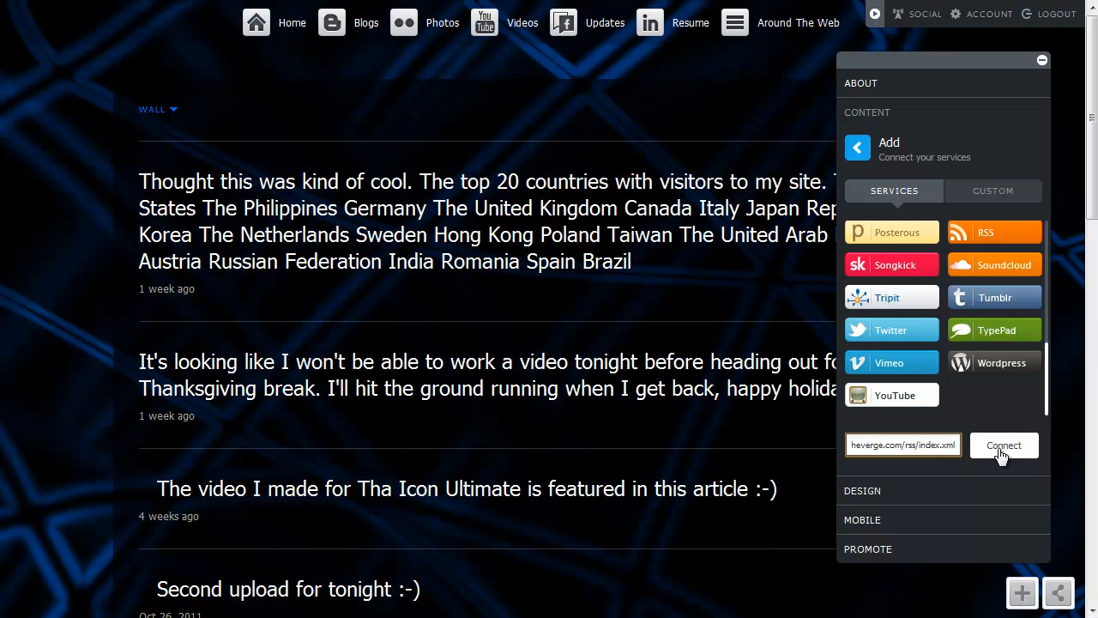
pyautogui.click(1002, 445)
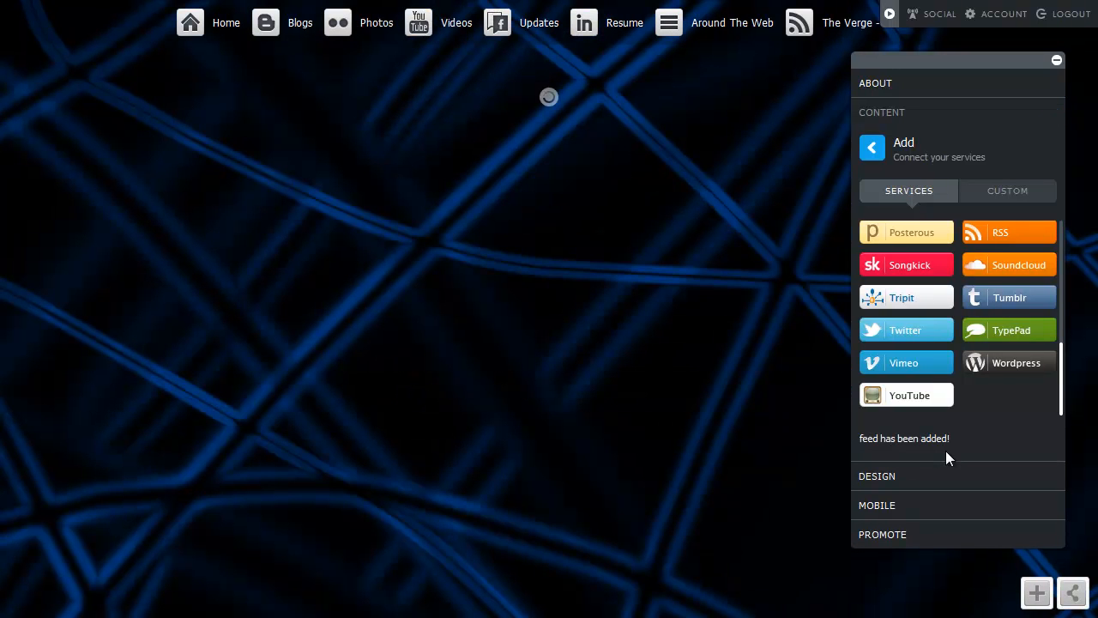
pyautogui.moveTo(841, 101)
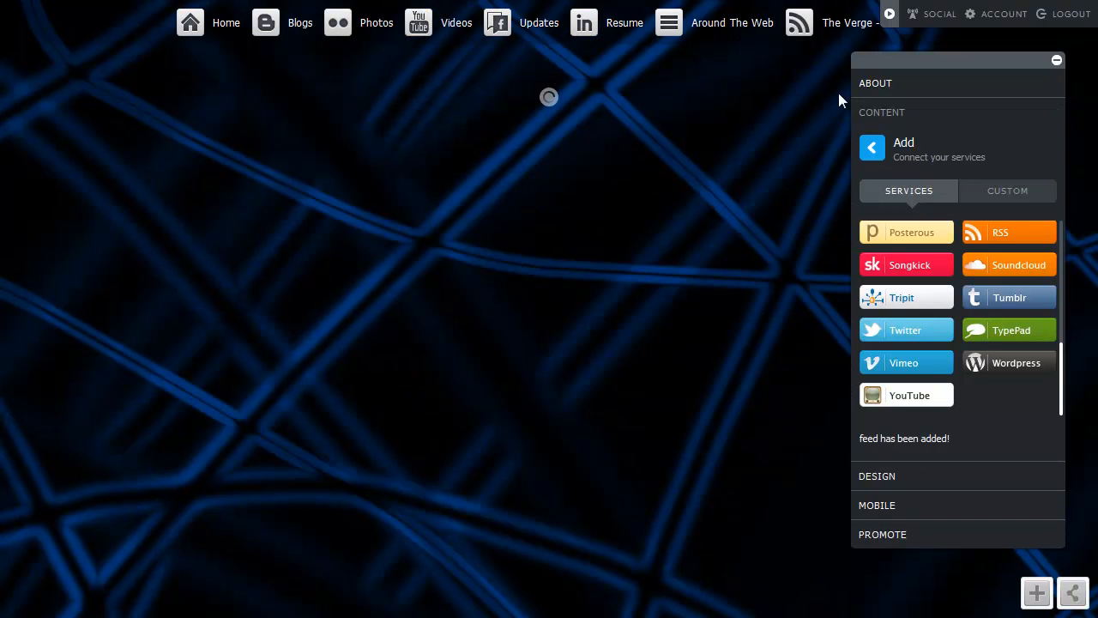
# Step: View the new Verge section and scroll through its posts, including the Droid RAZRMAX story
pyautogui.click(847, 22)
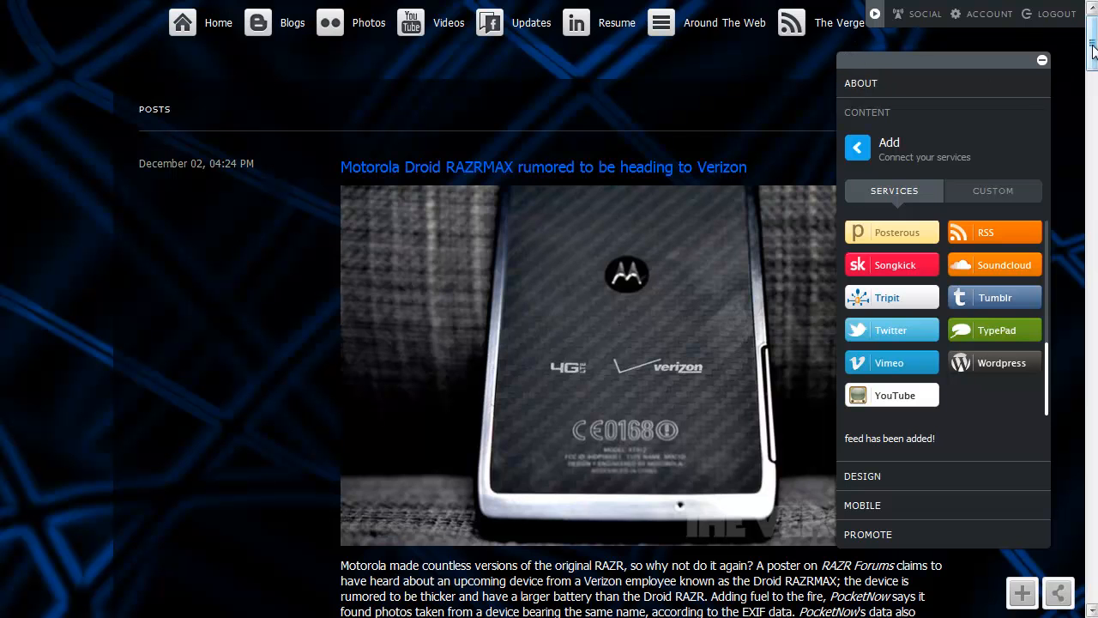
pyautogui.scroll(-3)
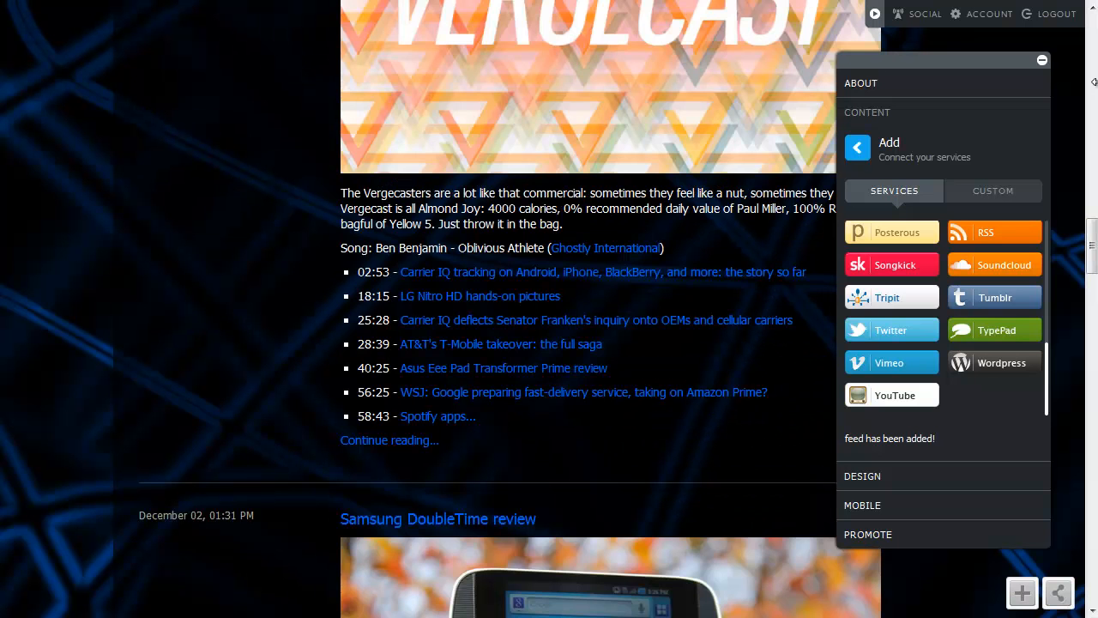
pyautogui.scroll(-3)
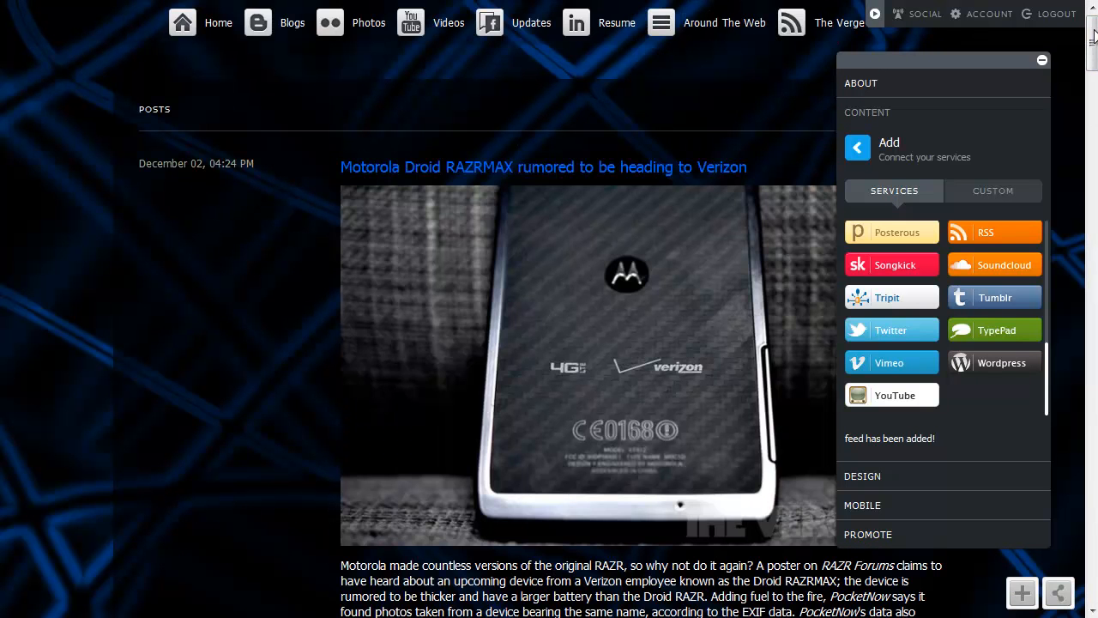
pyautogui.moveTo(1090, 38)
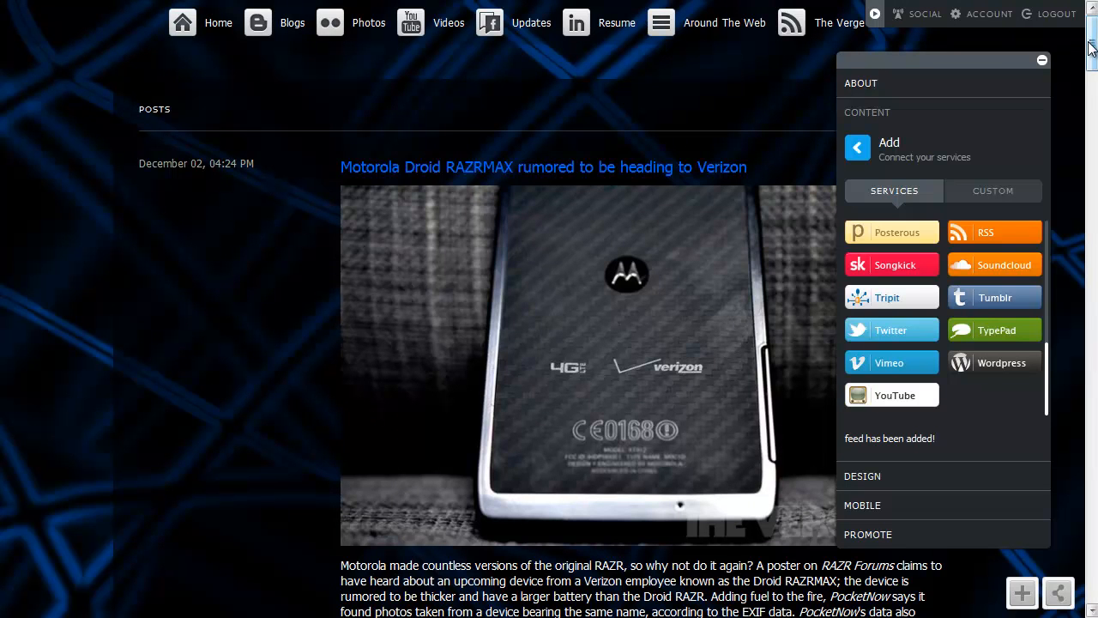
# Step: In Content > Manage, rename the feed 'The Verge - All Posts' to 'The Verge' and save
pyautogui.click(889, 143)
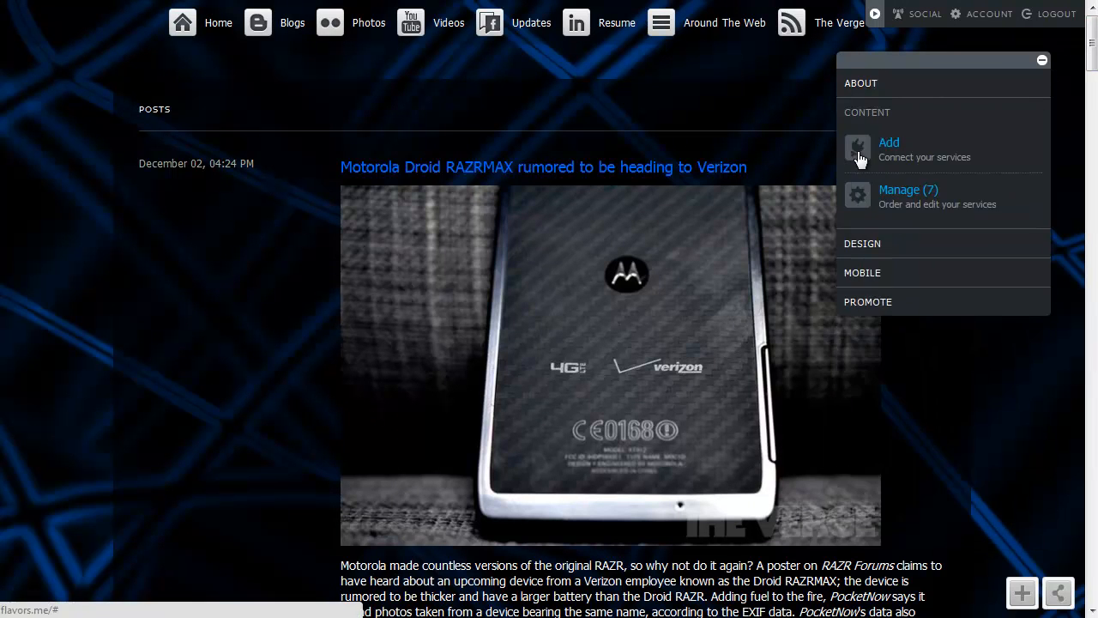
pyautogui.click(907, 190)
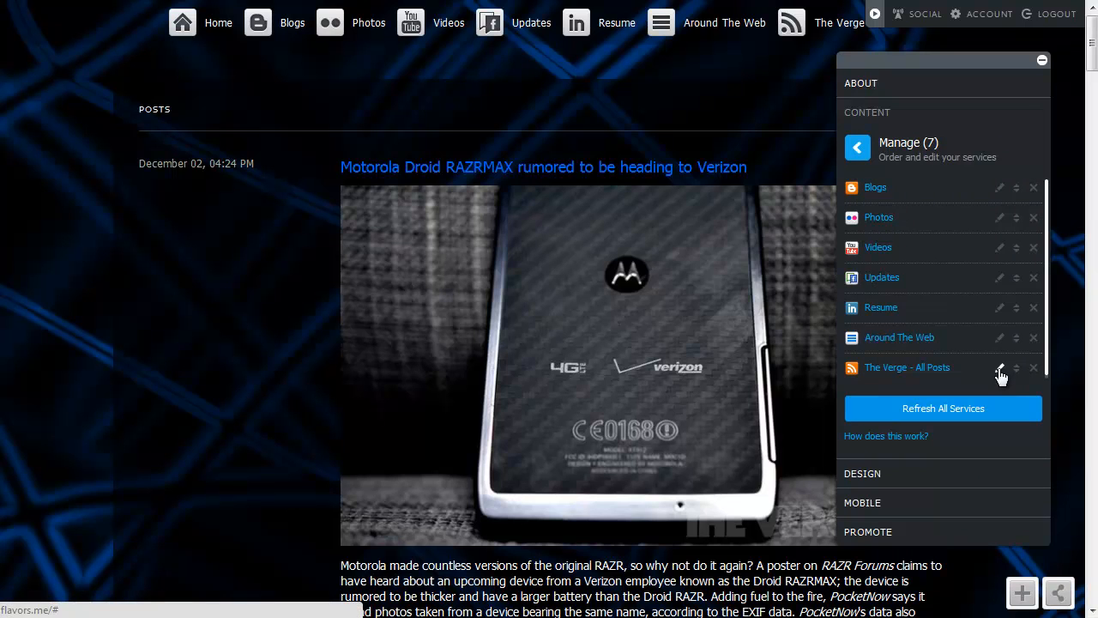
pyautogui.click(999, 367)
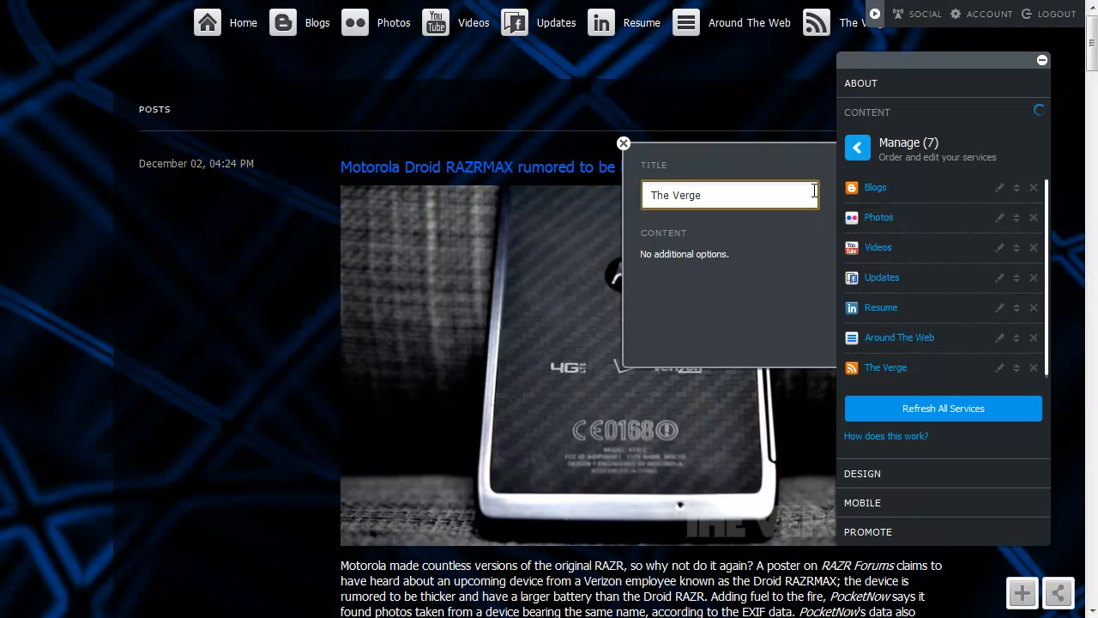
pyautogui.click(624, 143)
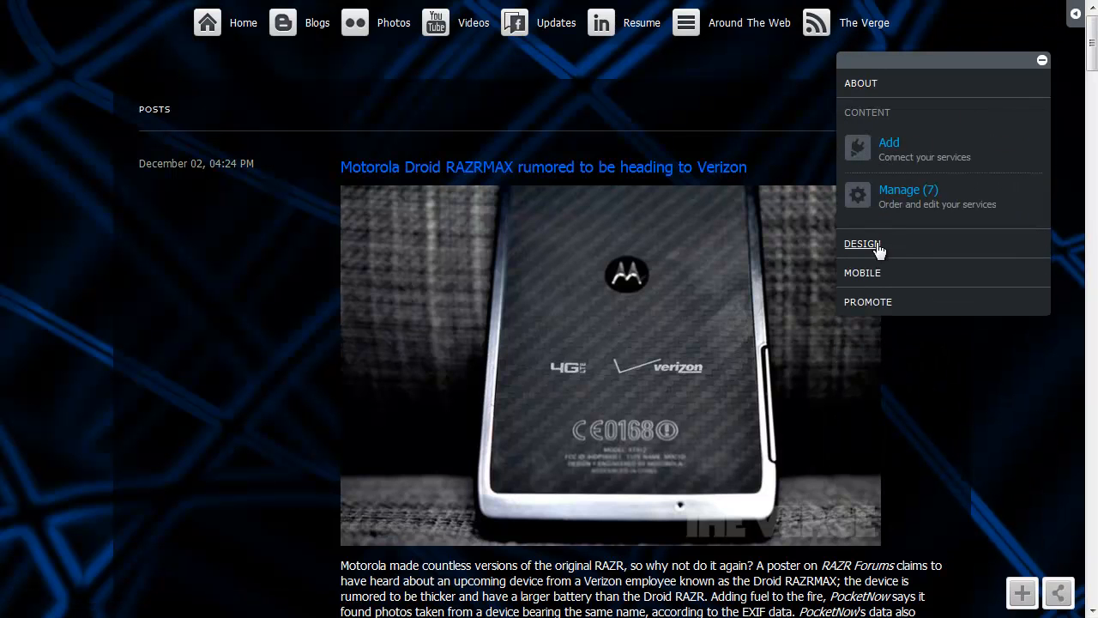
# Step: In Design > Layouts, browse the Available layouts such as Highlights, Basic, Sidebar and Header
pyautogui.click(862, 243)
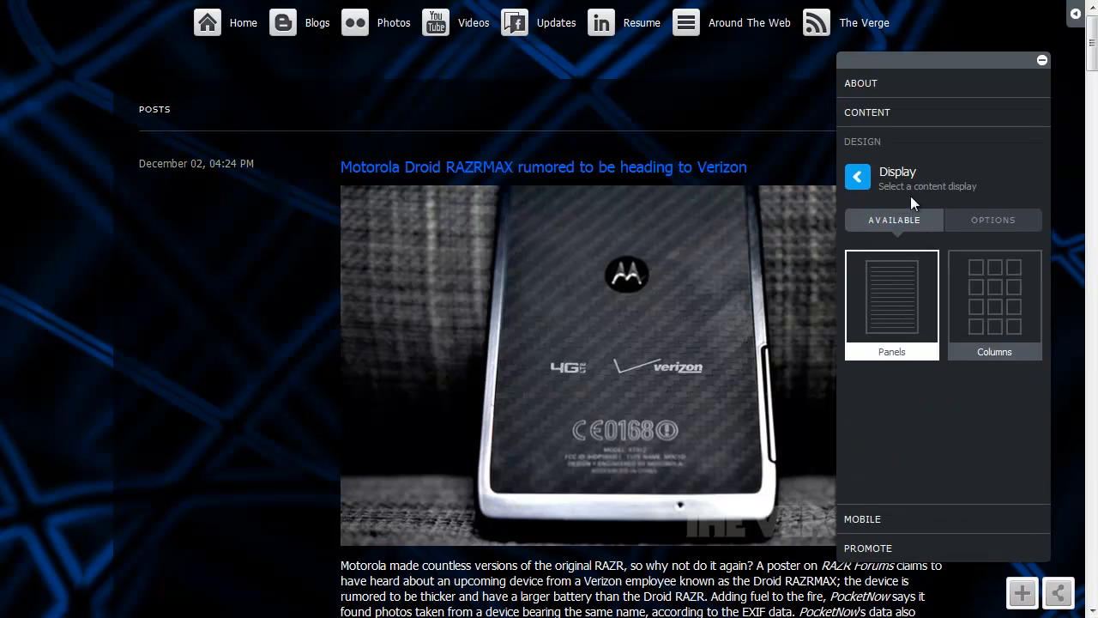
pyautogui.click(857, 176)
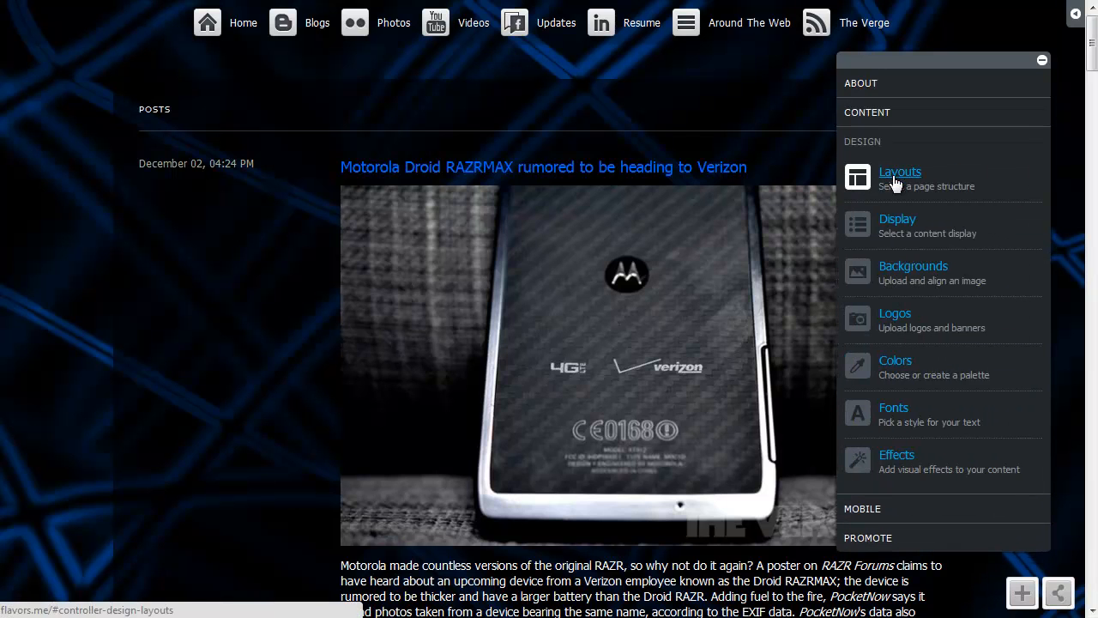
pyautogui.click(900, 172)
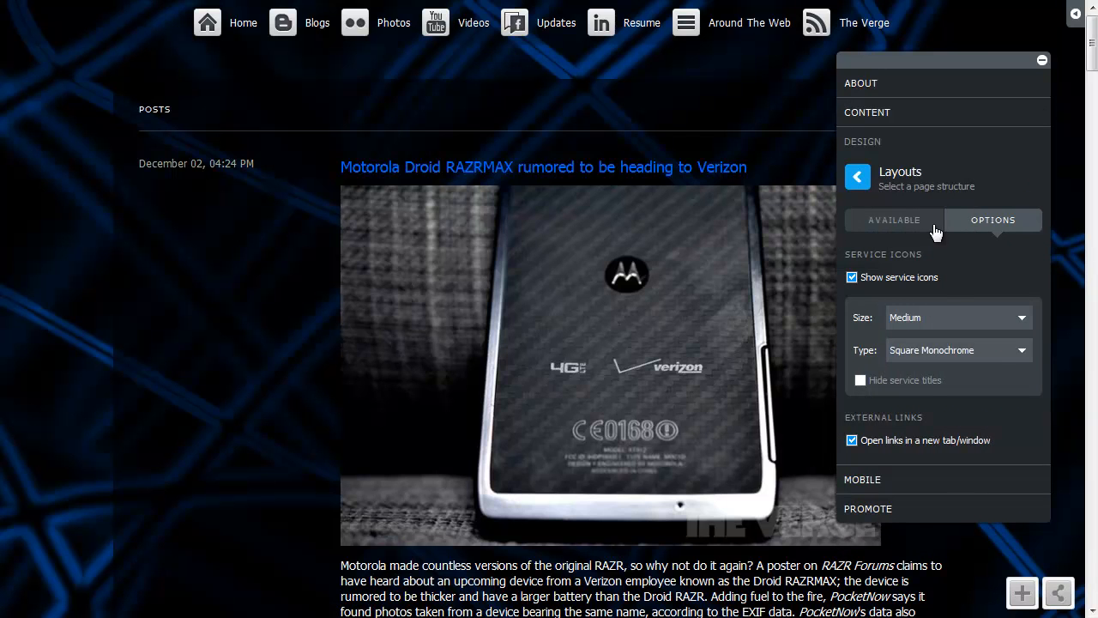
pyautogui.click(893, 219)
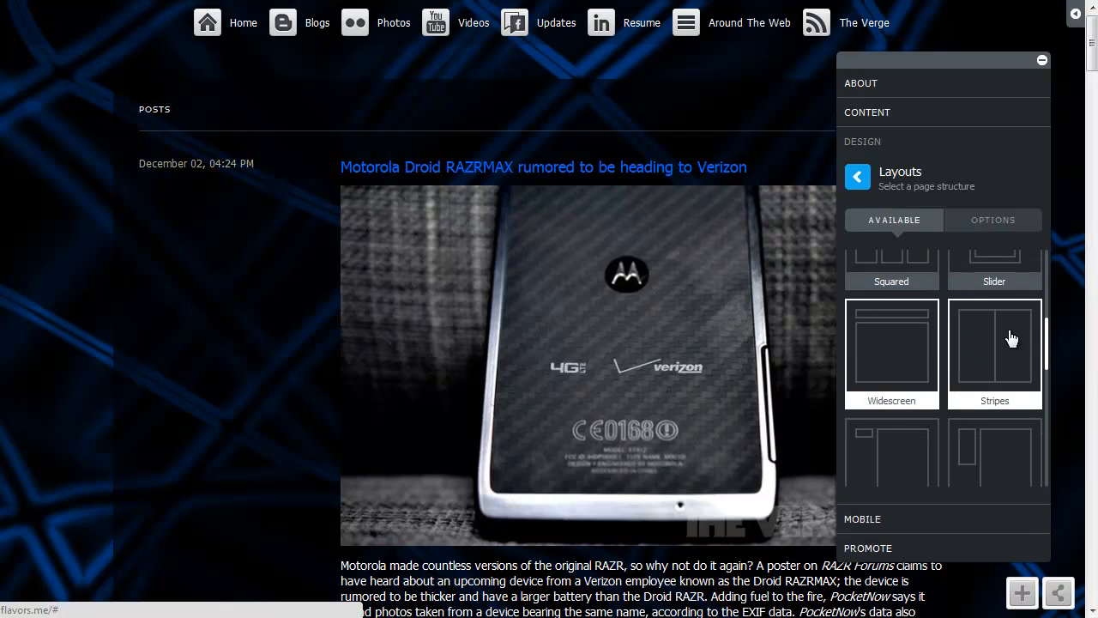
pyautogui.scroll(-3)
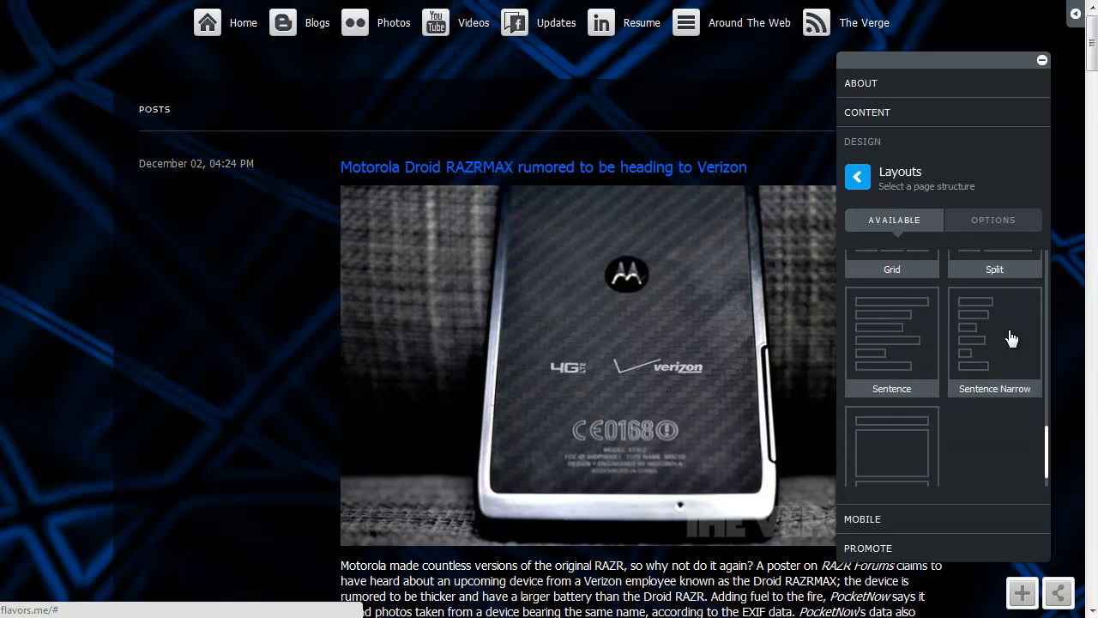
pyautogui.scroll(-3)
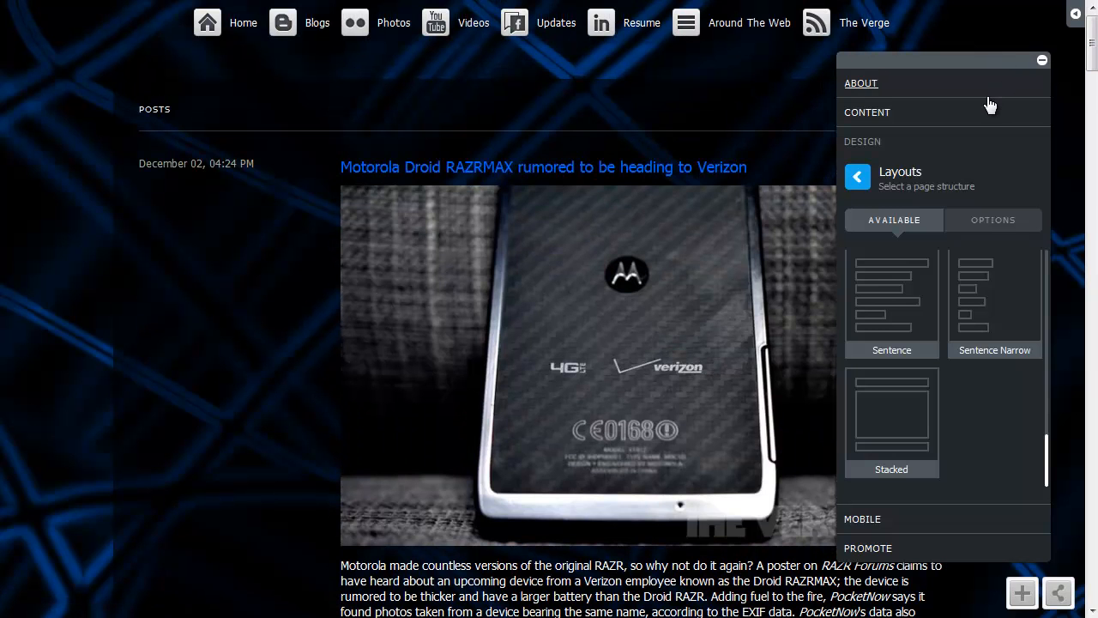
pyautogui.moveTo(1055, 424)
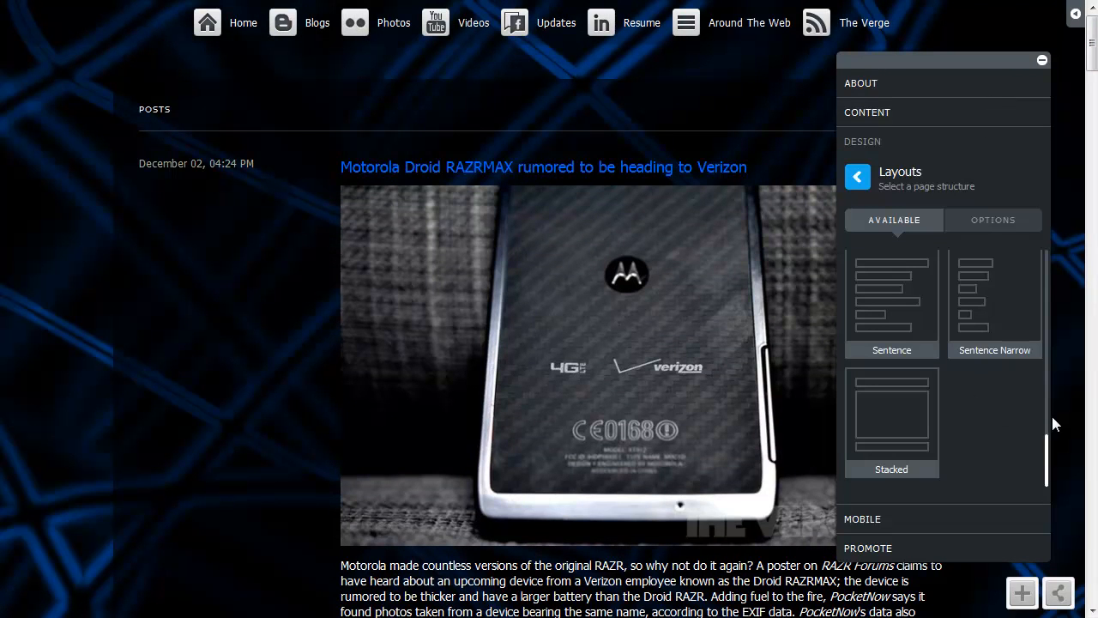
pyautogui.scroll(-3)
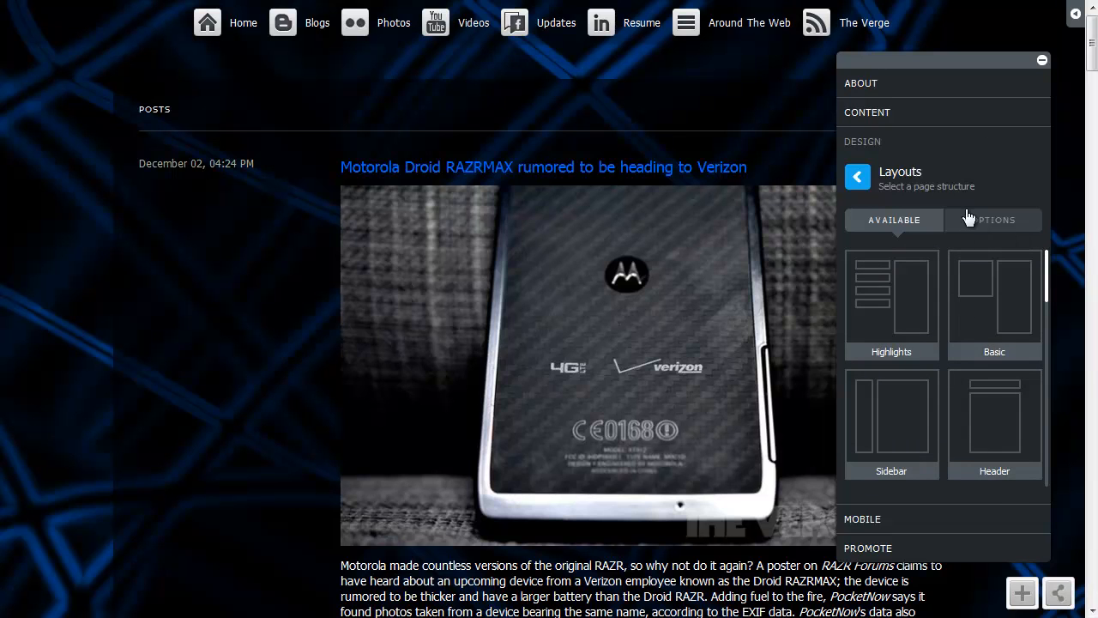
# Step: In Layouts Options, toggle Show service icons off and back on, then return to the Design sections list
pyautogui.click(992, 219)
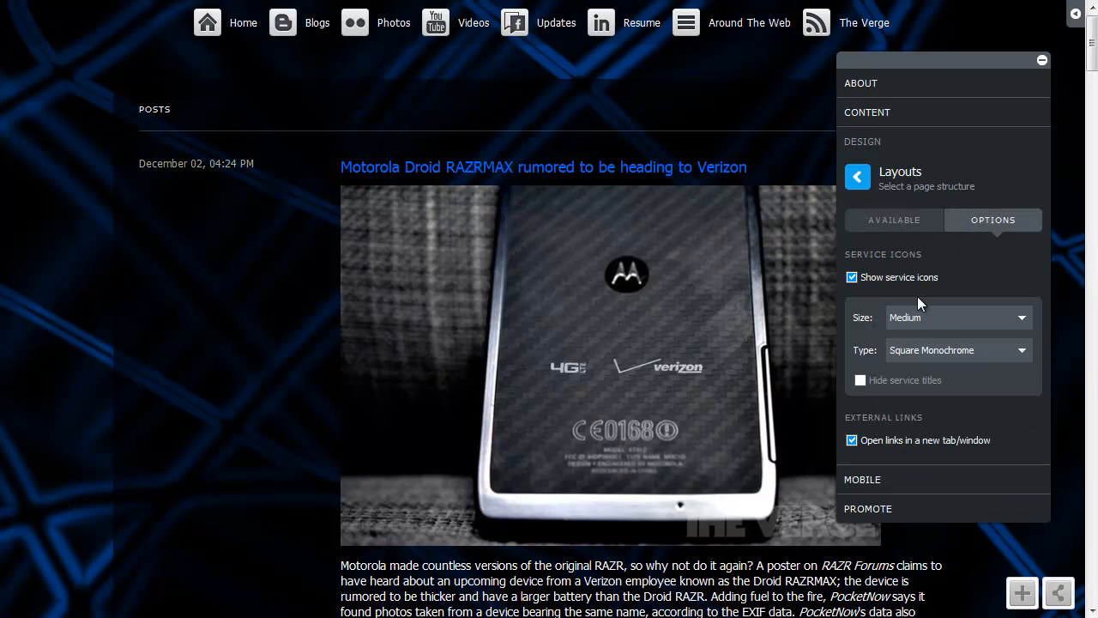
pyautogui.moveTo(617, 31)
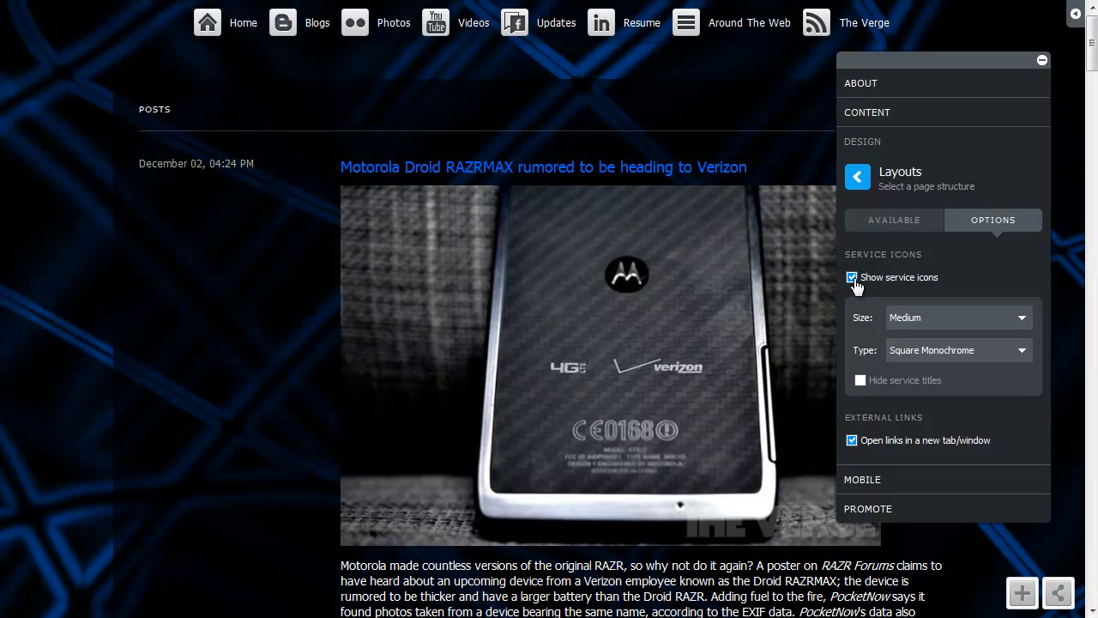
pyautogui.click(851, 276)
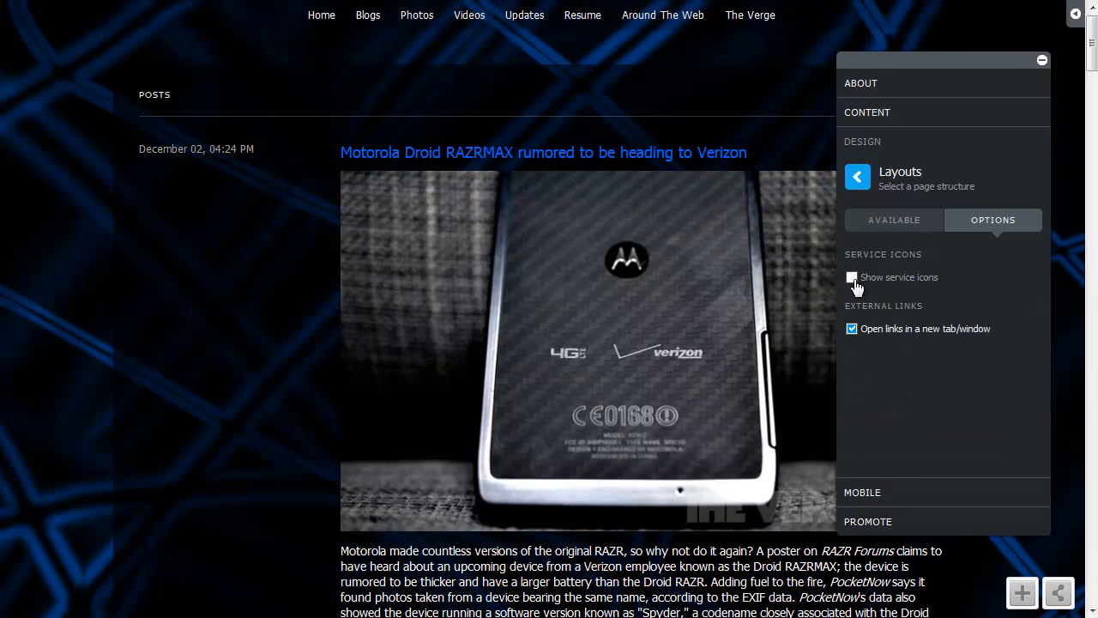
pyautogui.click(851, 277)
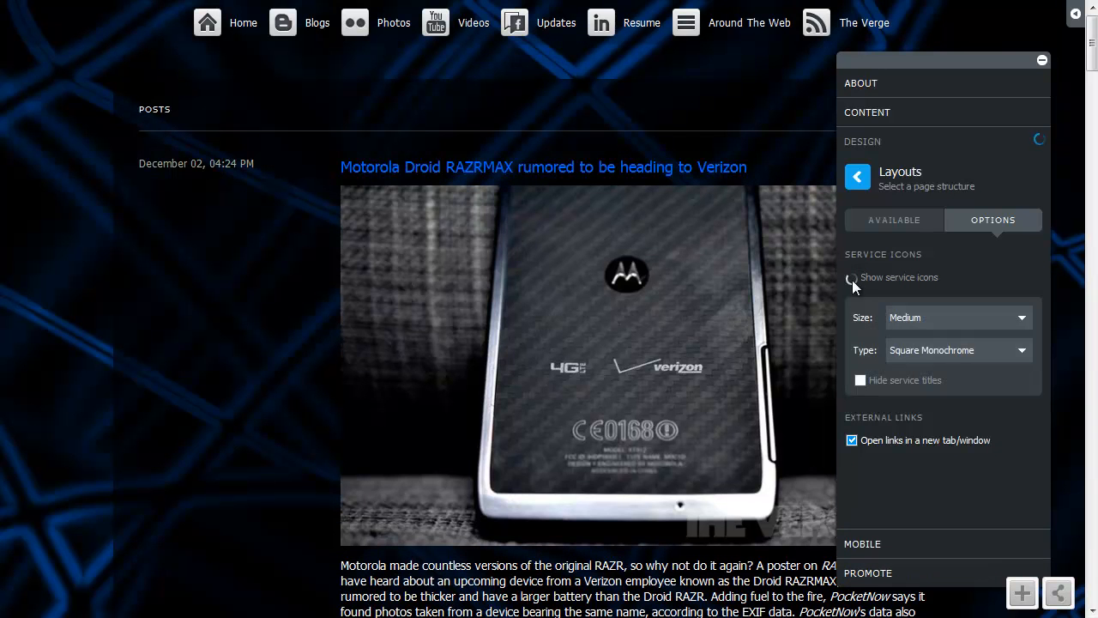
pyautogui.click(850, 277)
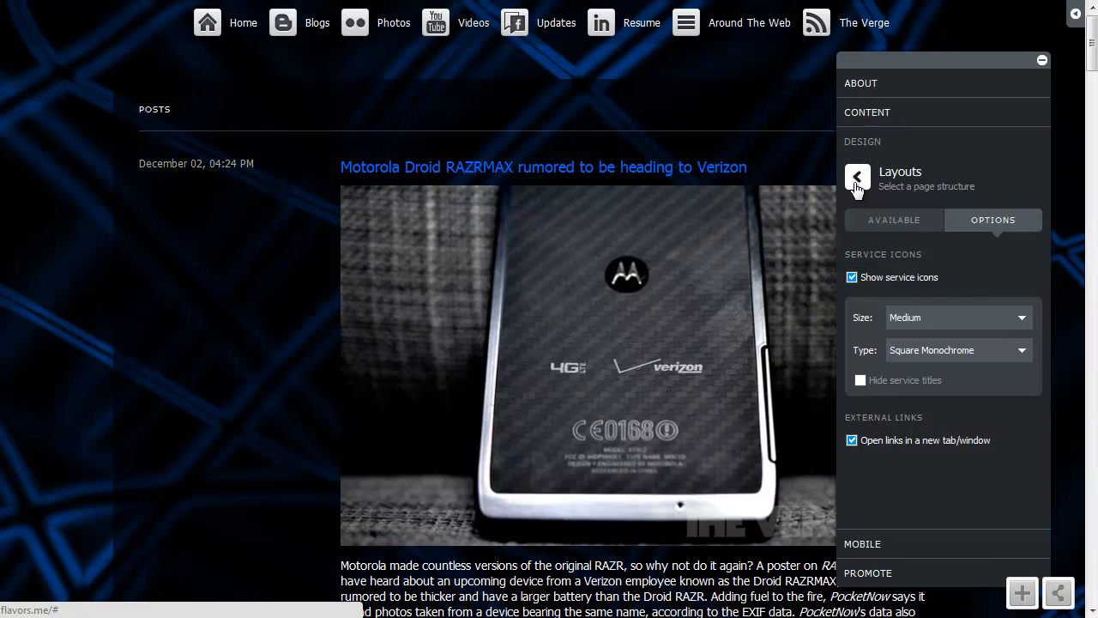
pyautogui.click(856, 176)
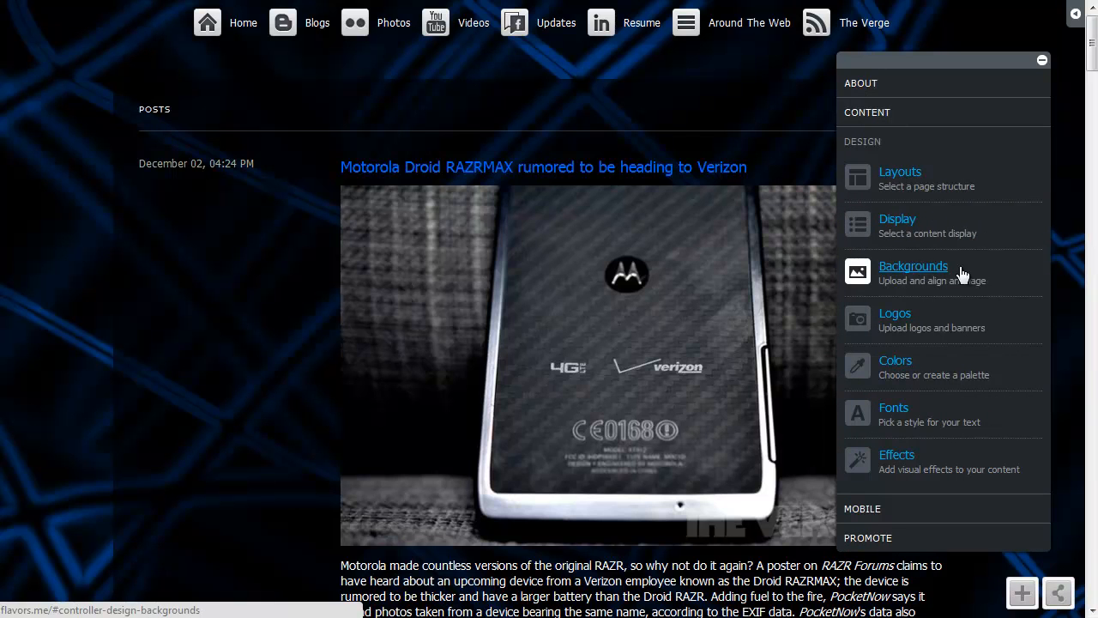